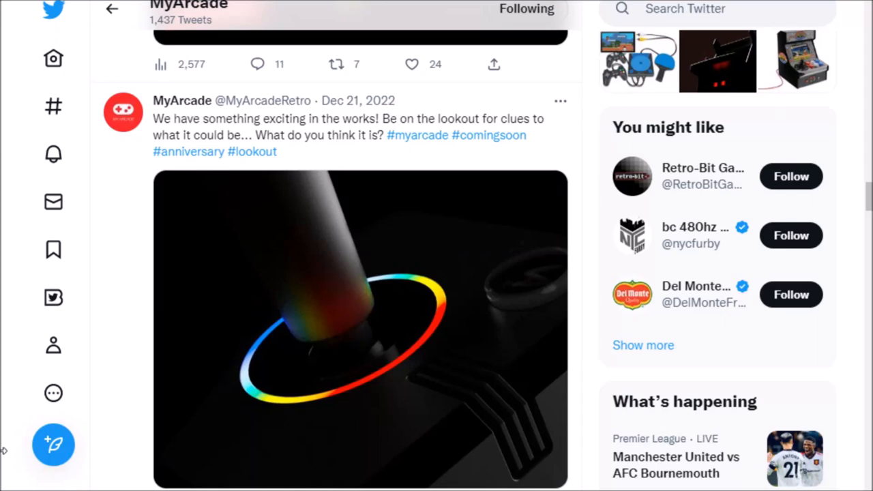
mouse_move(10, 436)
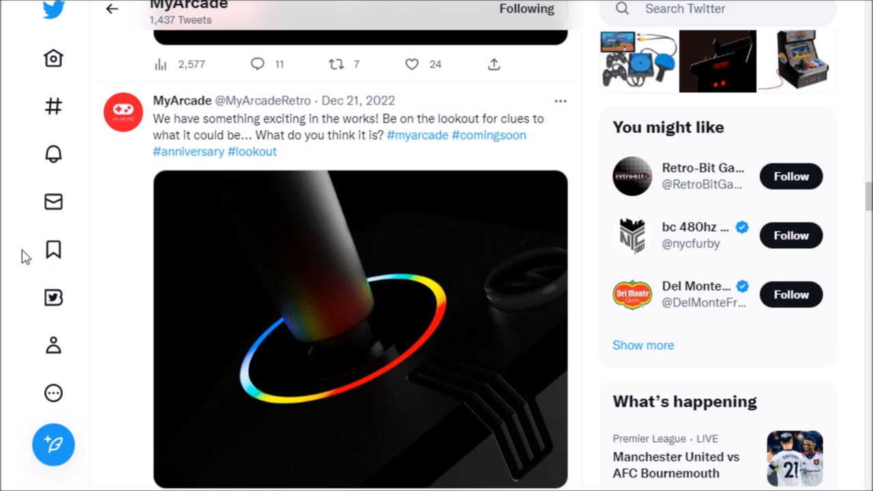
mouse_move(105, 293)
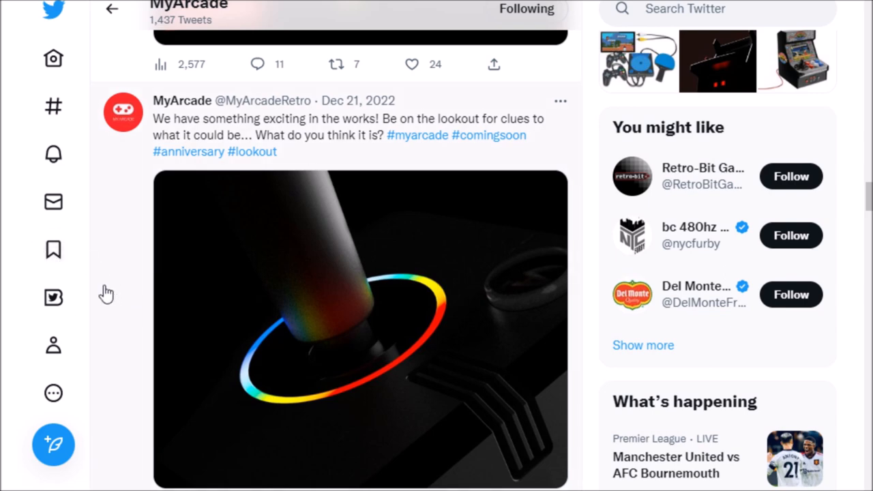
mouse_move(14, 238)
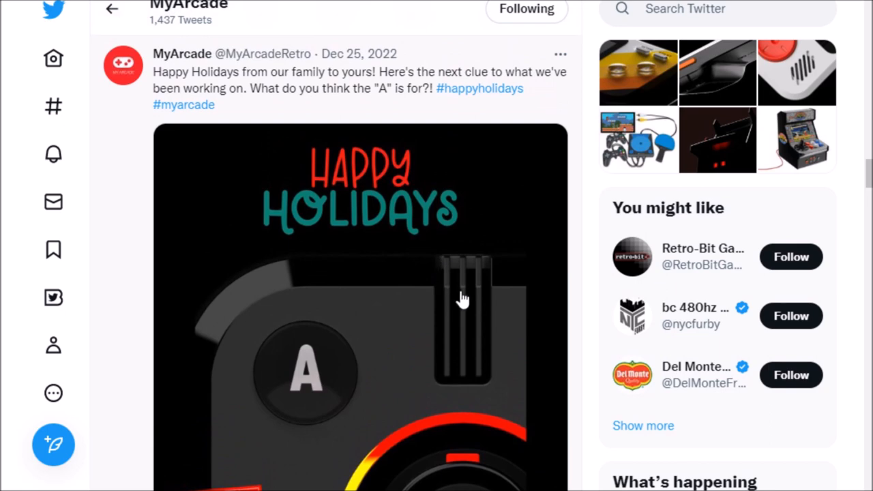
mouse_move(208, 239)
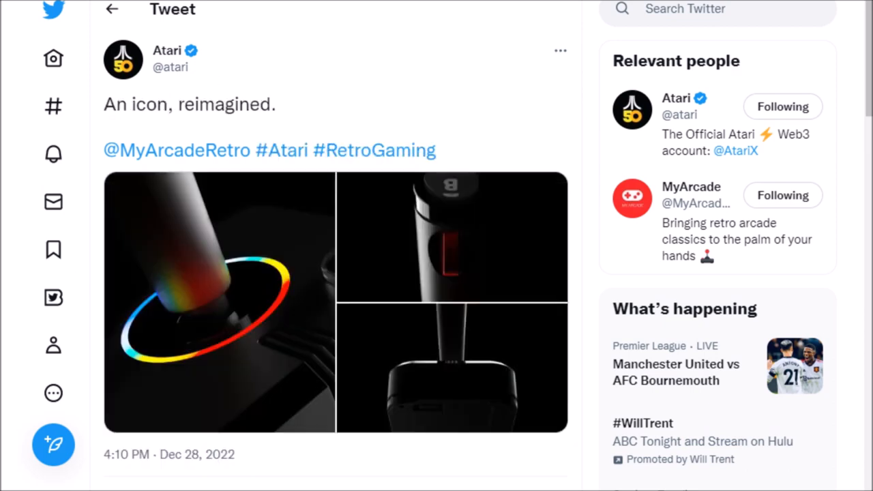
mouse_move(266, 307)
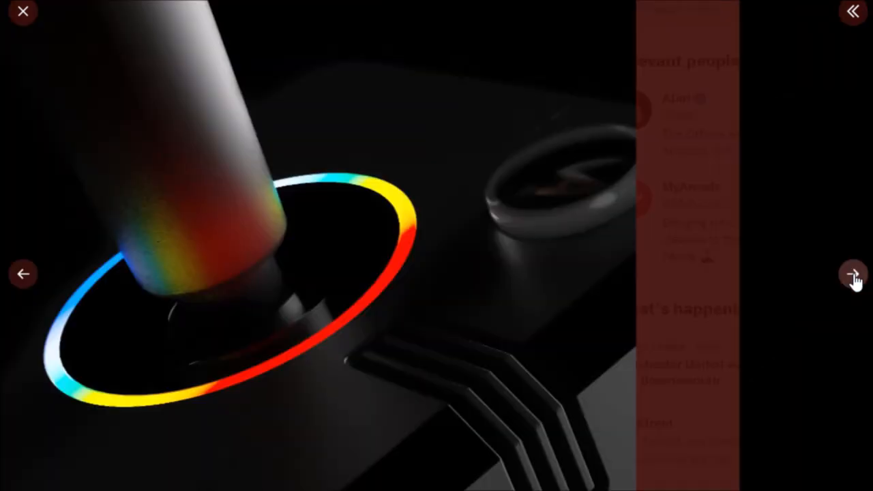
Step: Step through the second and third joystick photos, then leave the viewer
click(851, 278)
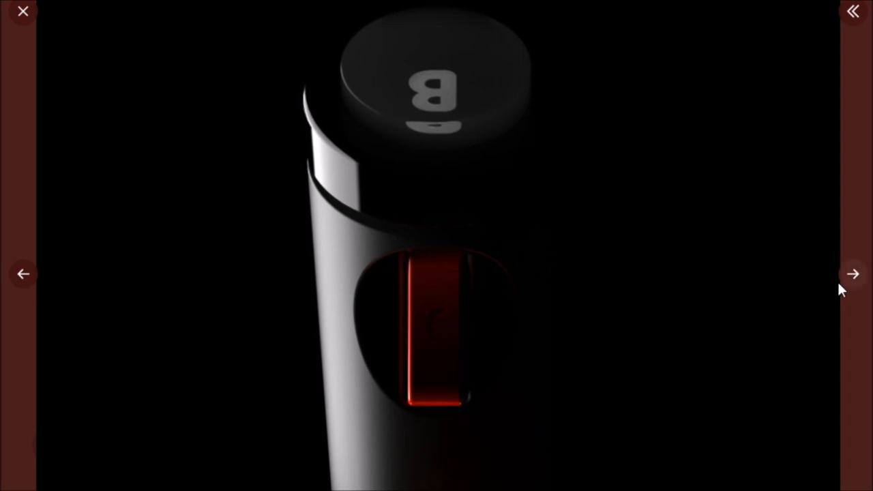
click(850, 274)
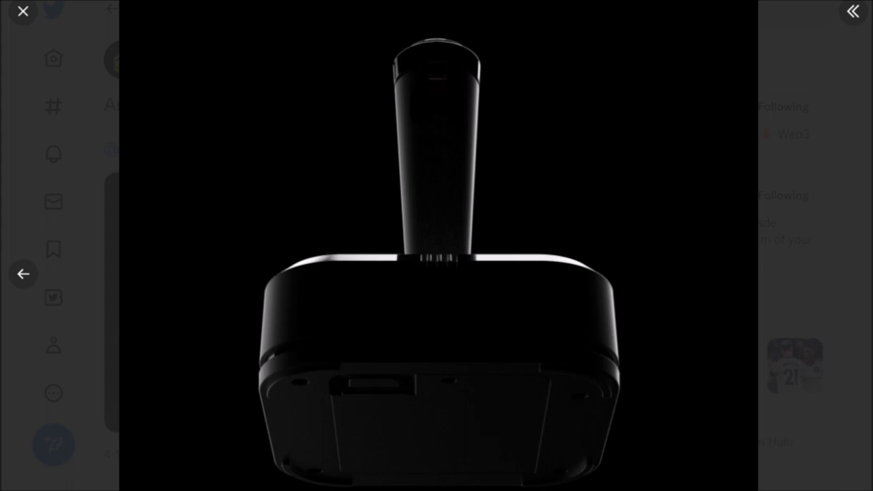
click(23, 10)
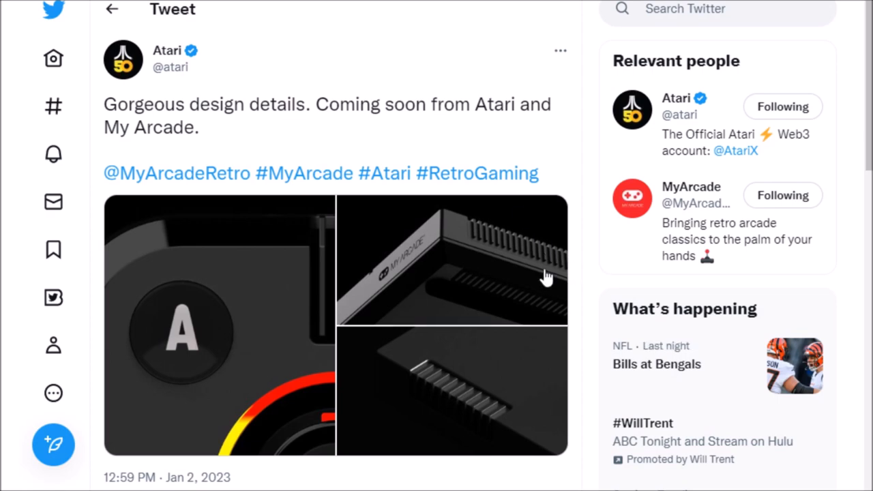
mouse_move(240, 316)
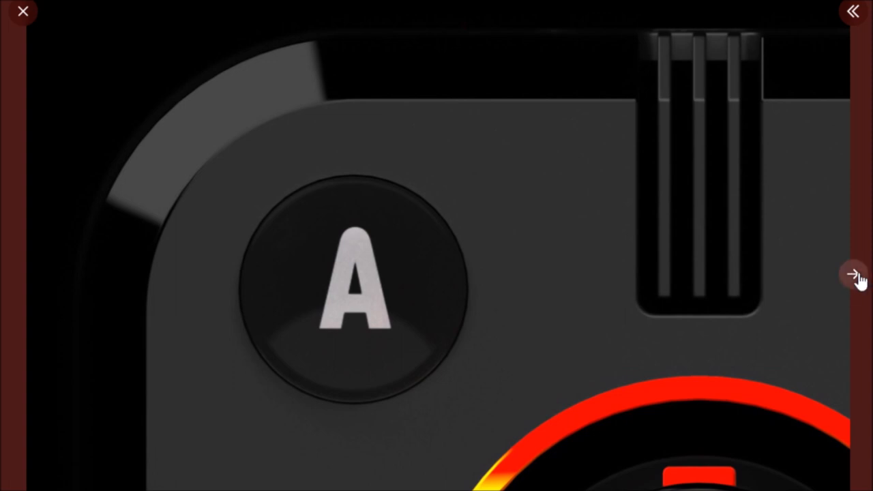
Step: Advance the viewer to the second design-detail photo
click(870, 278)
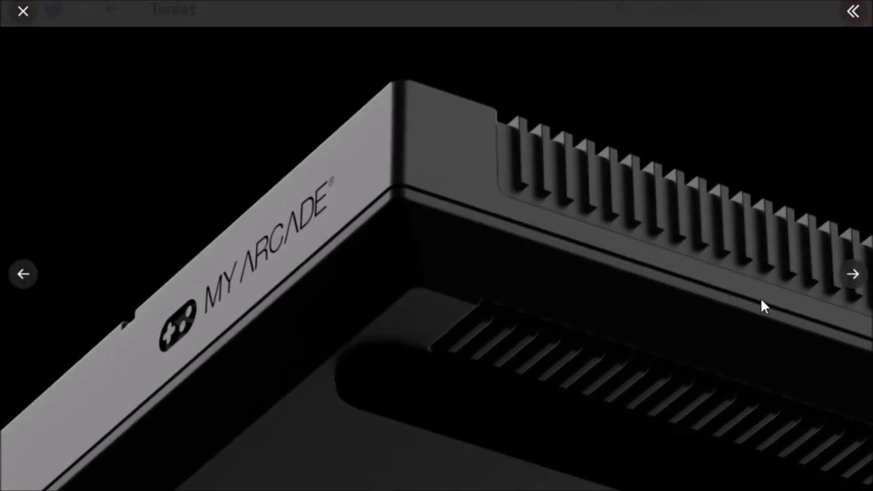
mouse_move(853, 278)
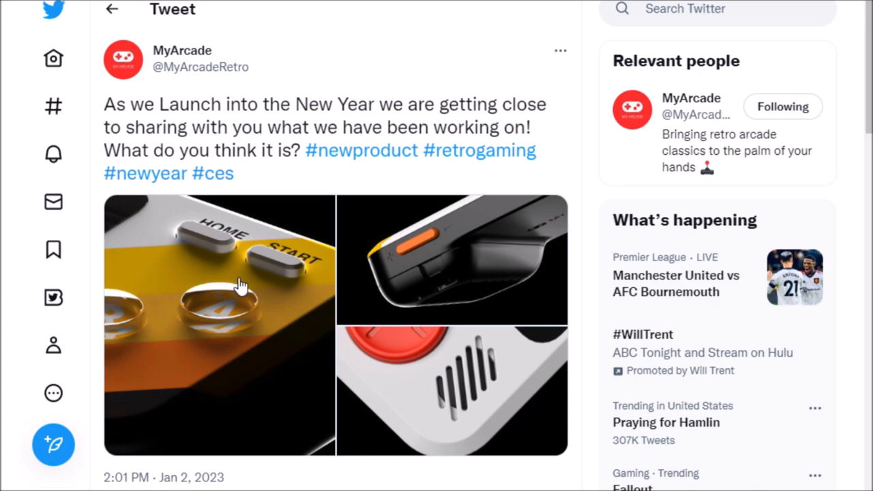
Step: Enlarge the handheld's HOME and START buttons photo to full size
click(238, 286)
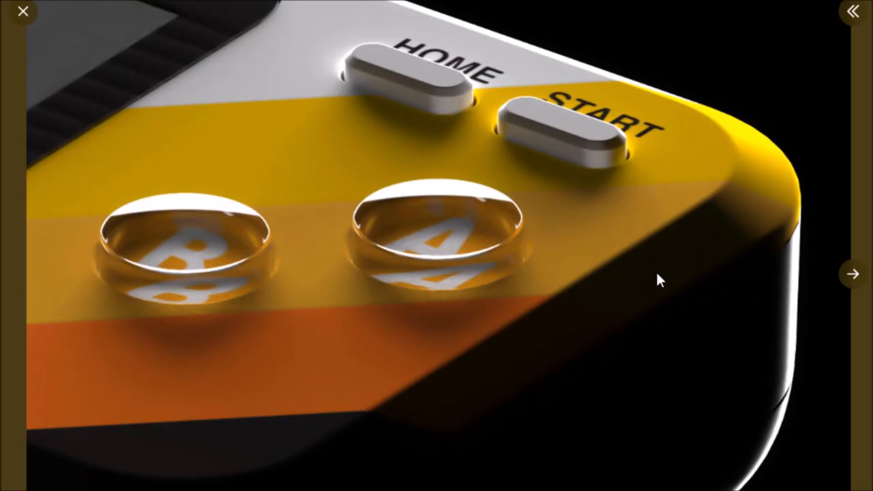
mouse_move(862, 278)
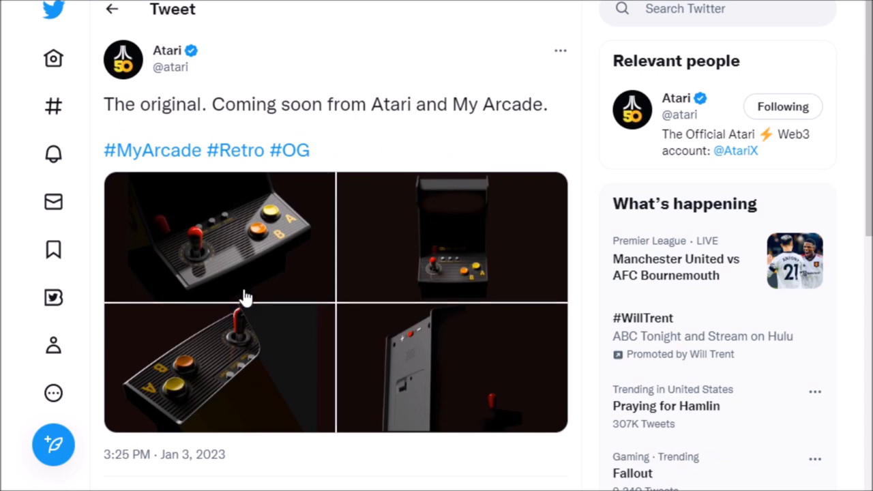
Step: Enlarge the arcade cabinet control-panel photo and advance through the next two arcade photos
click(245, 293)
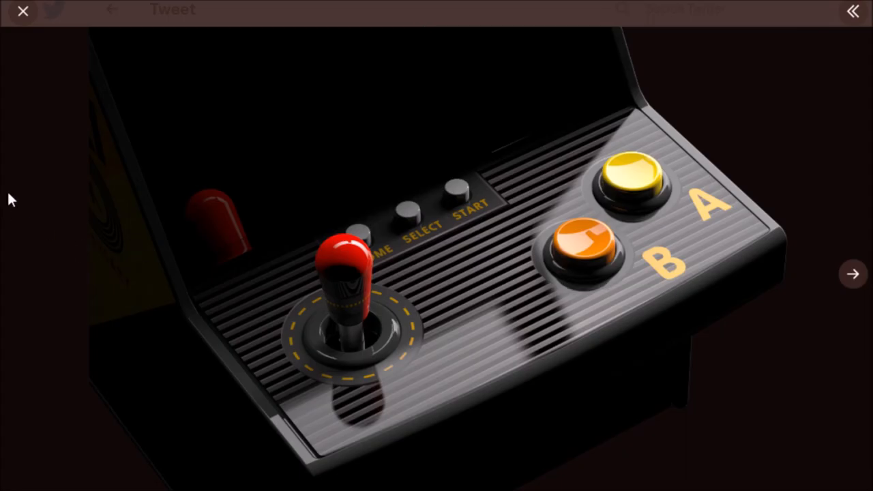
mouse_move(122, 205)
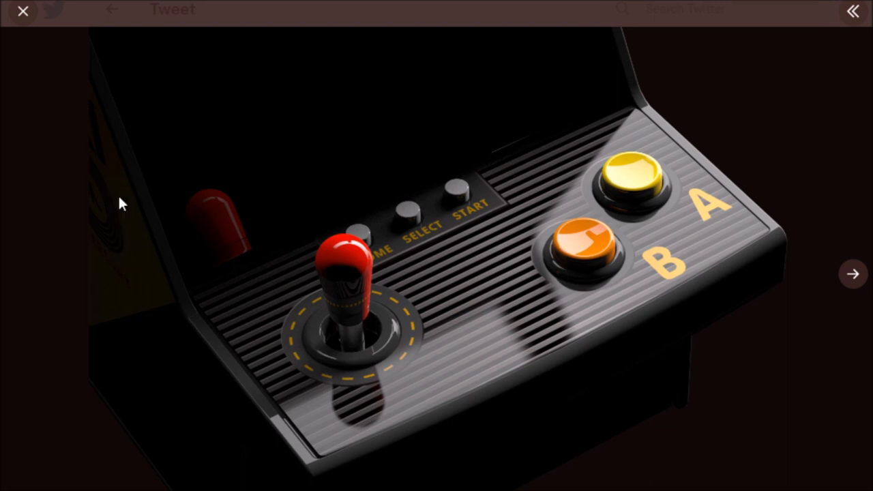
mouse_move(152, 283)
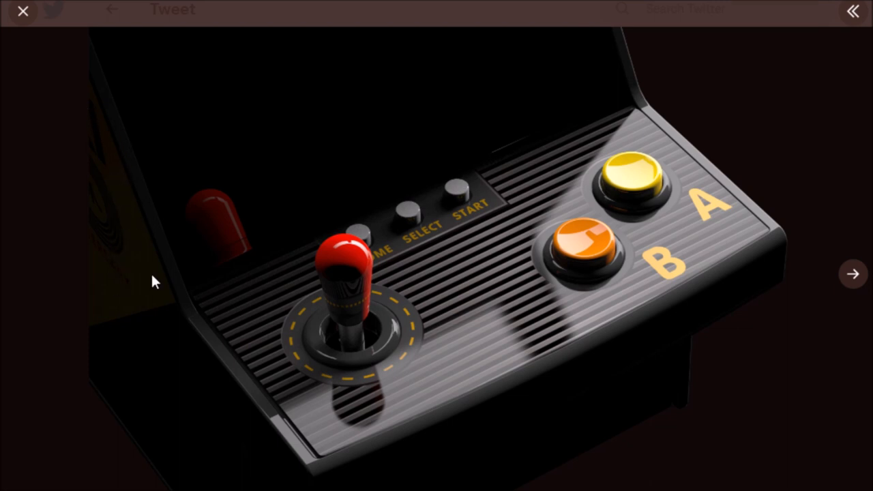
mouse_move(461, 210)
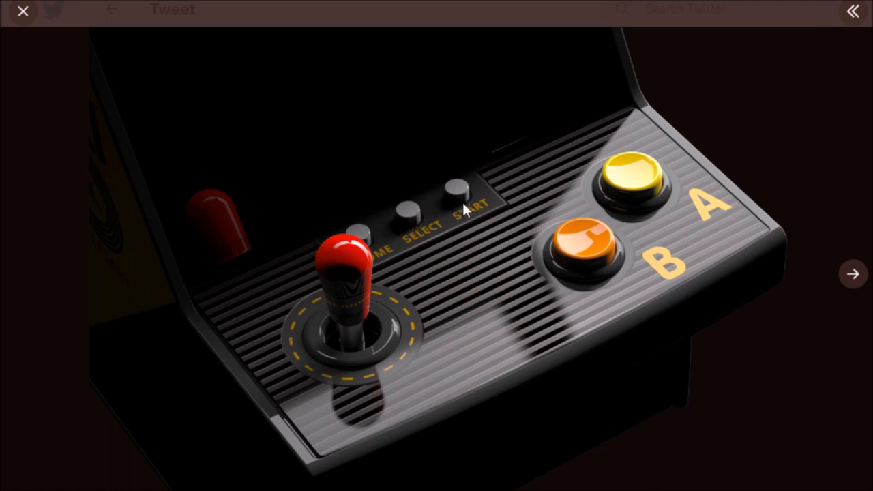
mouse_move(488, 288)
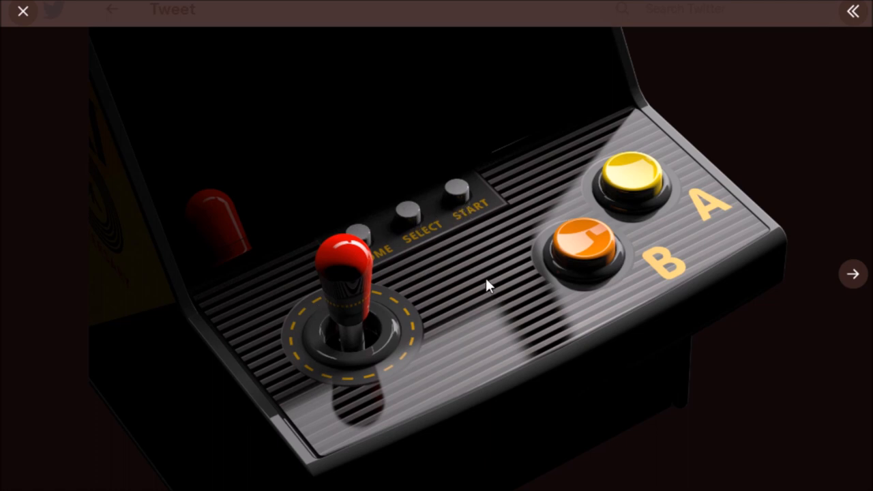
mouse_move(526, 269)
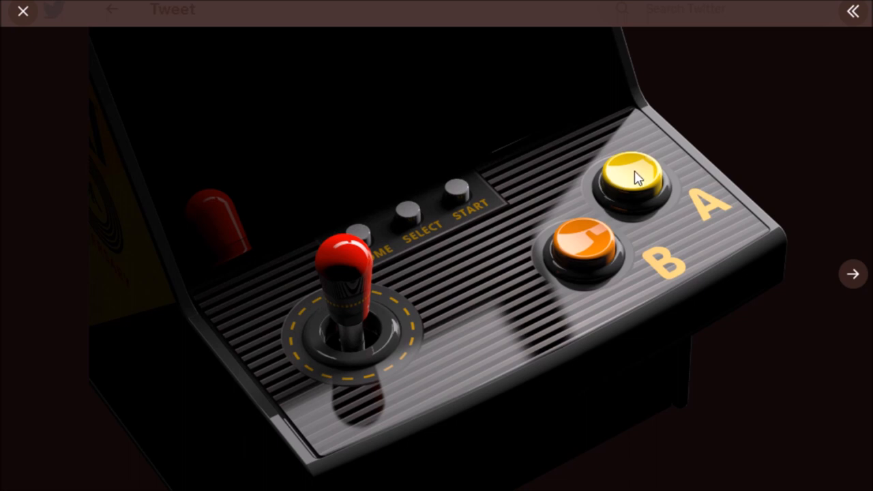
mouse_move(484, 205)
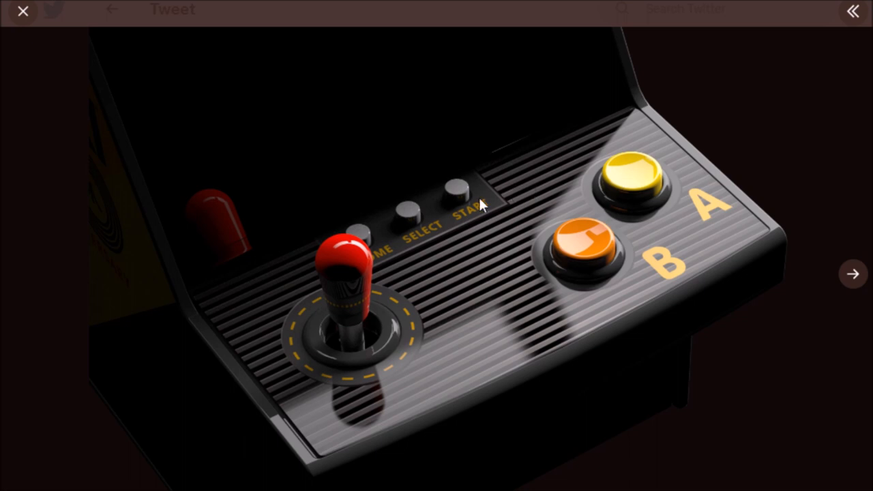
mouse_move(643, 286)
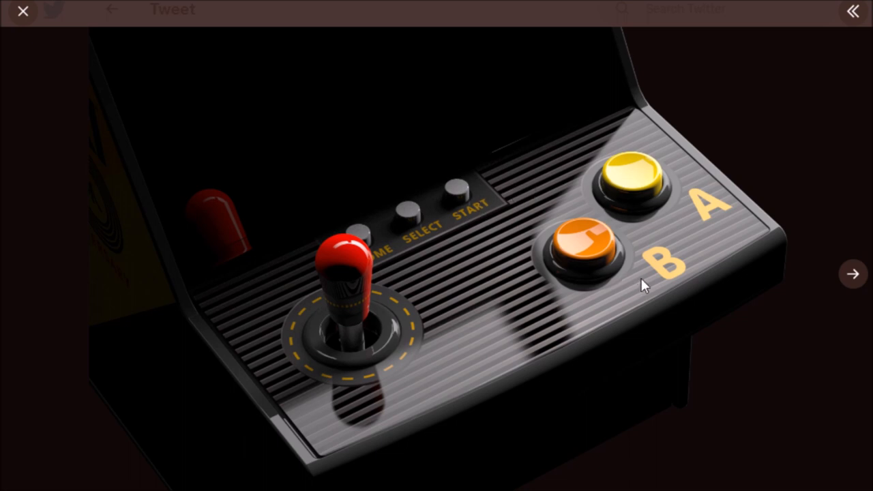
mouse_move(806, 480)
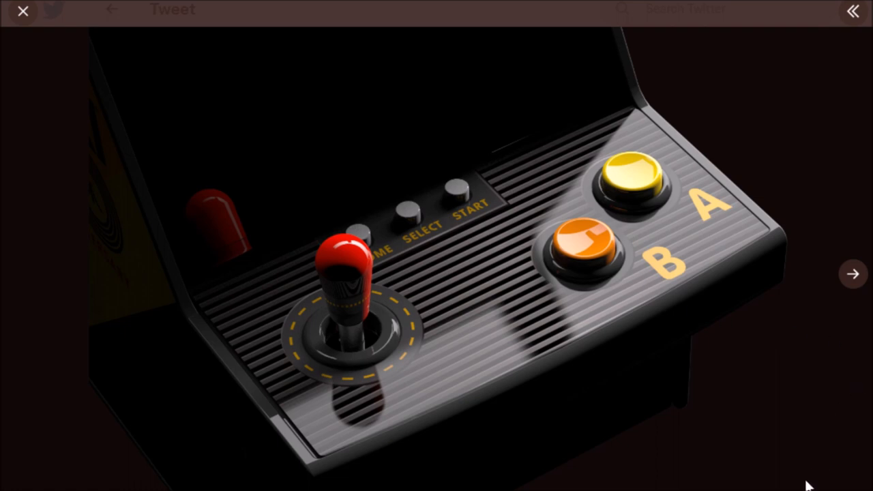
mouse_move(854, 279)
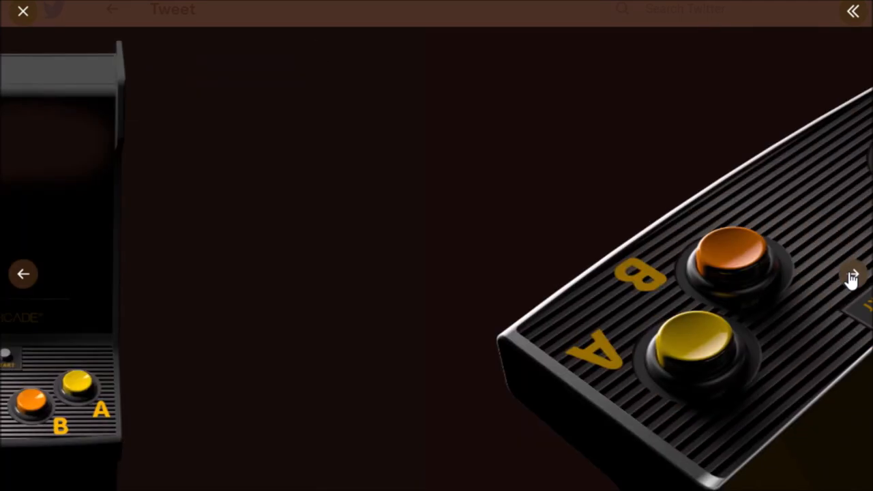
click(853, 277)
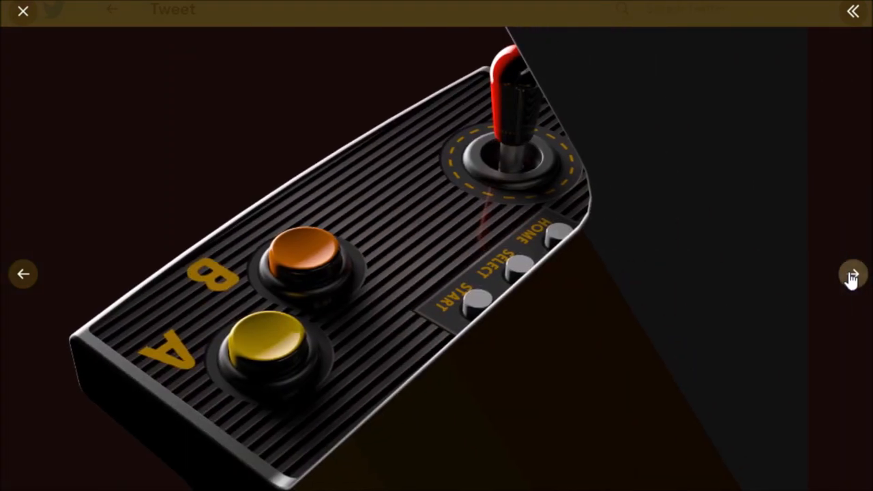
click(851, 274)
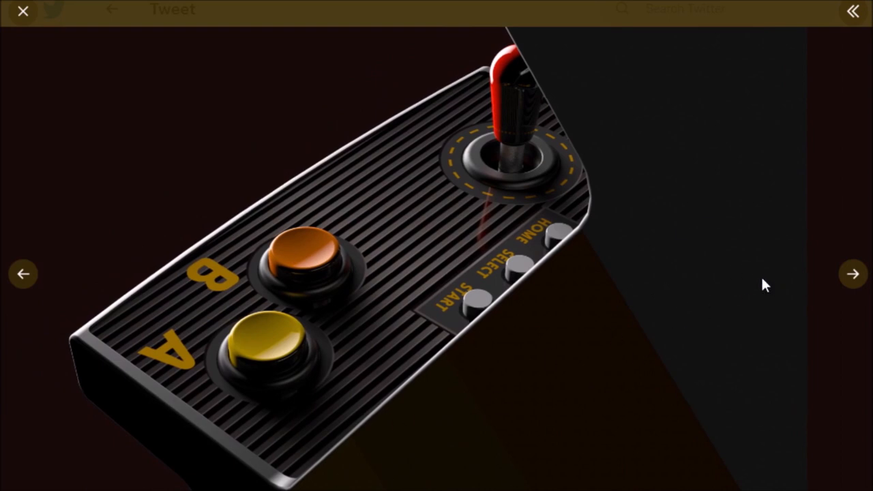
mouse_move(494, 466)
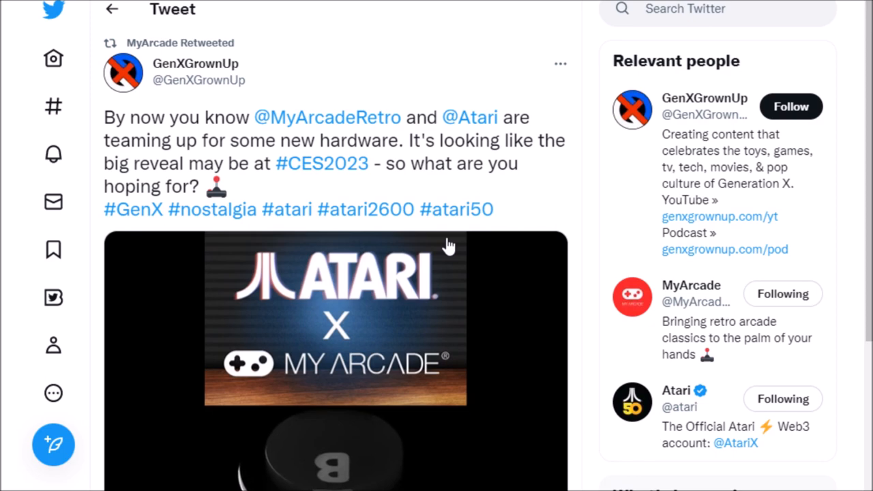
scroll(down, 3)
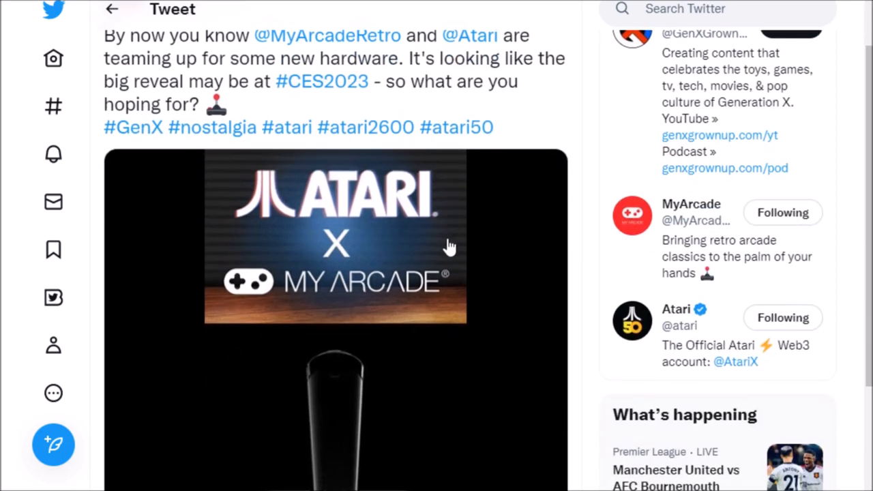
scroll(down, 3)
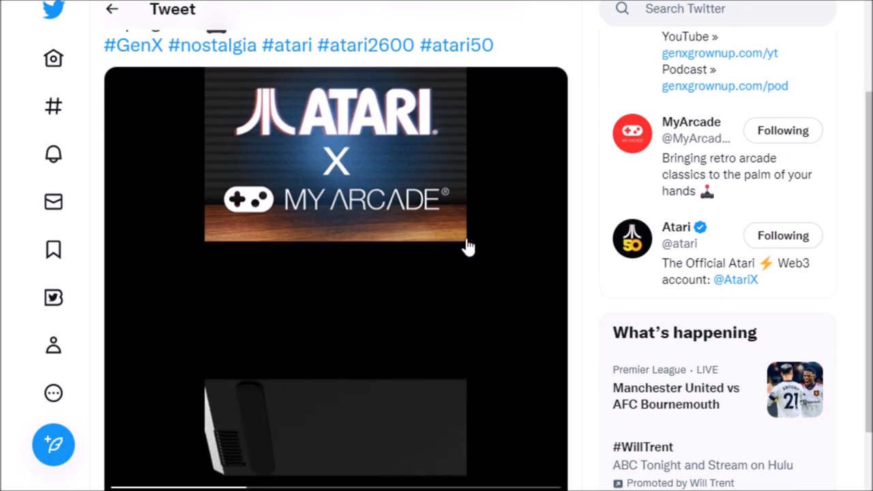